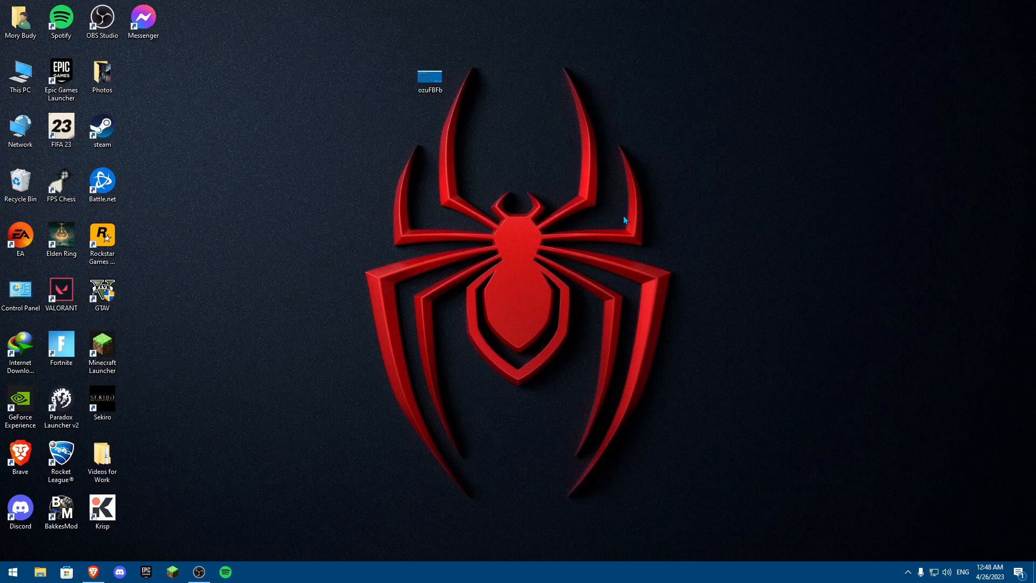
{"action": "mouse_move", "coordinate": [536, 125]}
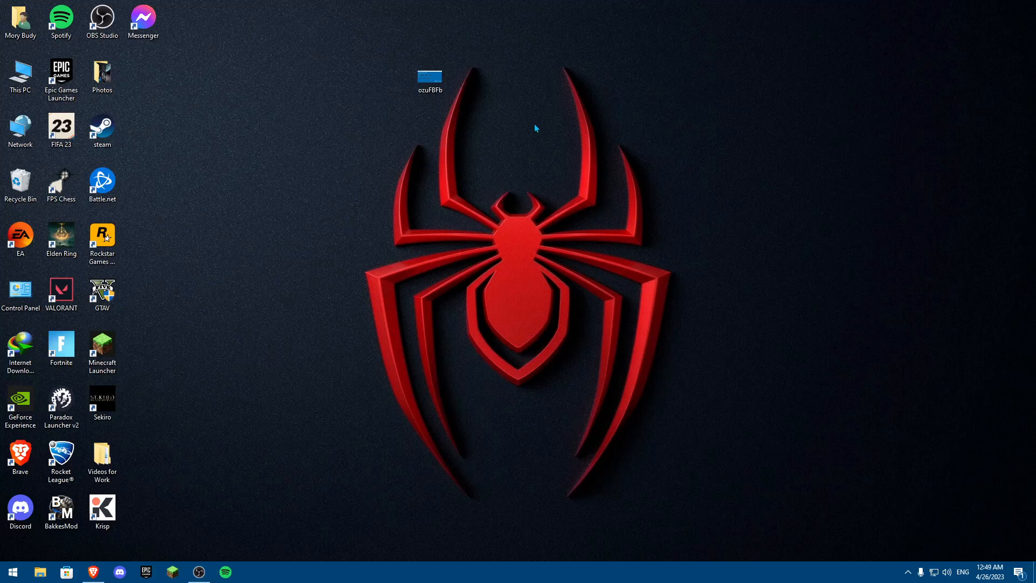
{"action": "mouse_move", "coordinate": [364, 206]}
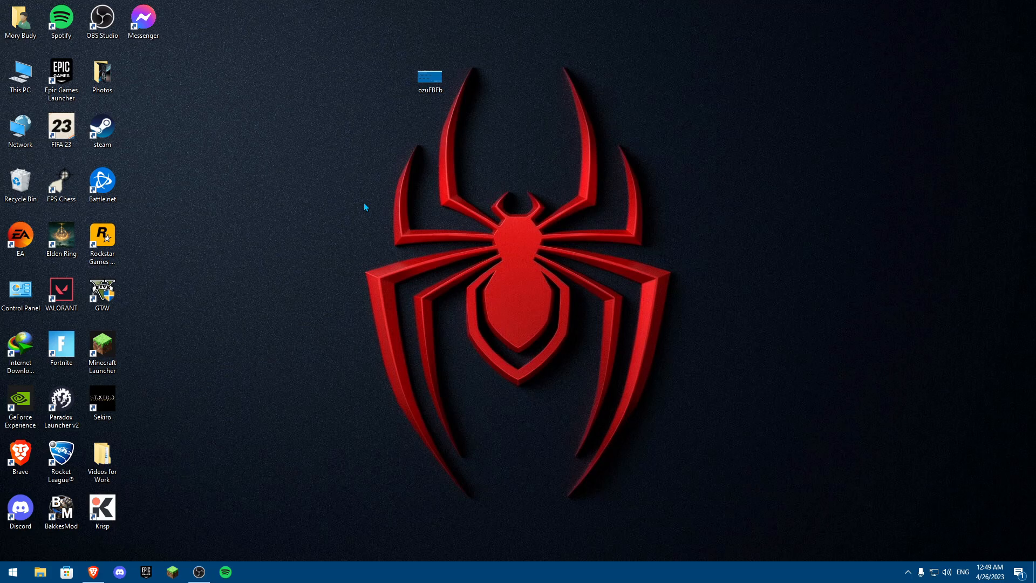
{"action": "mouse_move", "coordinate": [369, 200]}
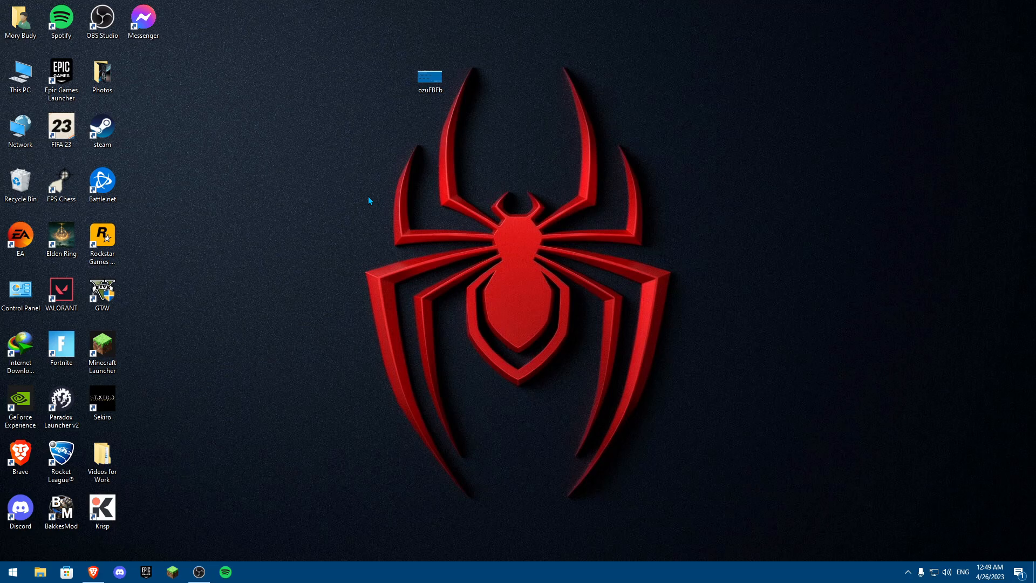
{"action": "mouse_move", "coordinate": [389, 195]}
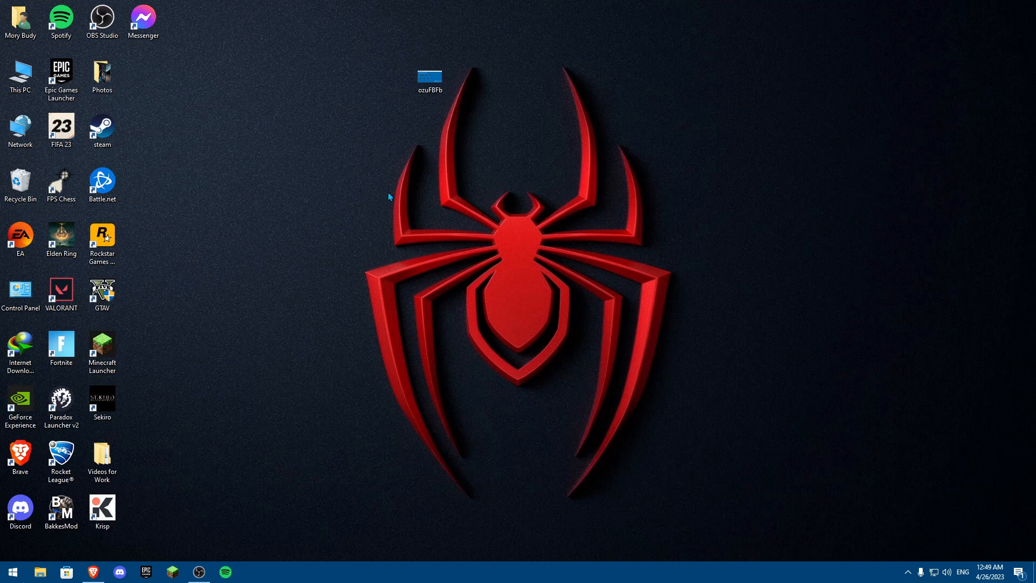
{"action": "mouse_move", "coordinate": [652, 173]}
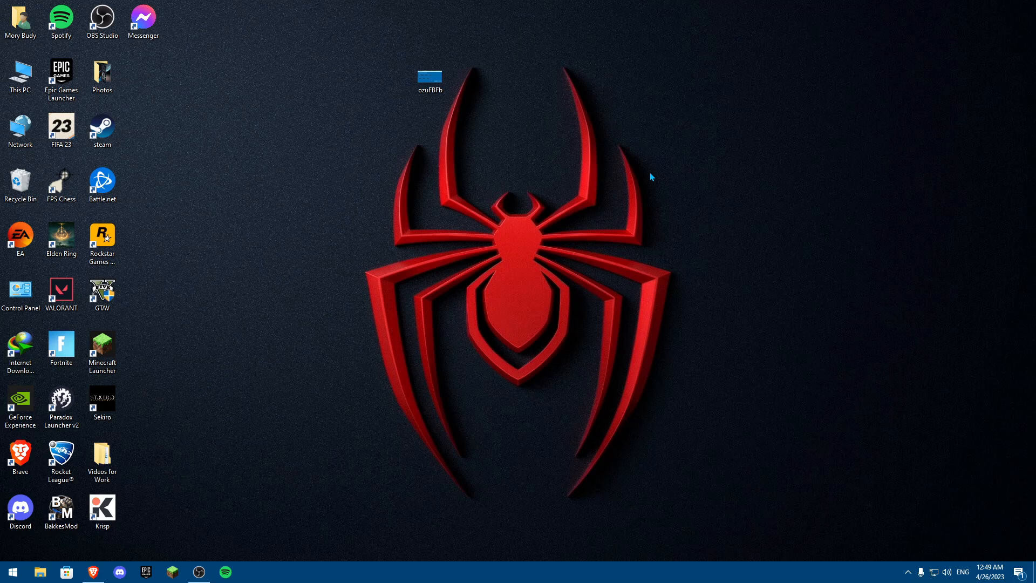
{"action": "mouse_move", "coordinate": [618, 170]}
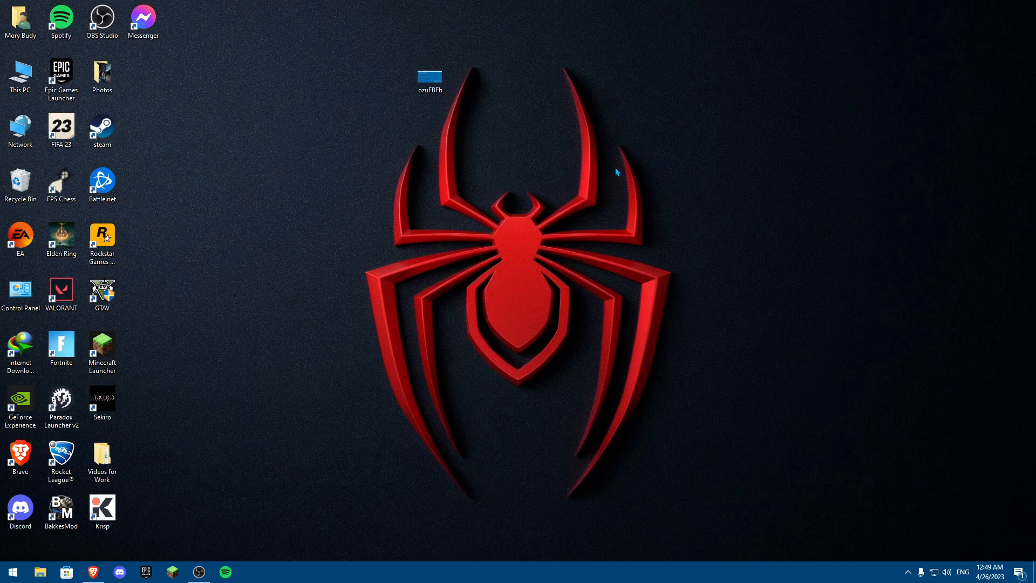
{"action": "mouse_move", "coordinate": [609, 161]}
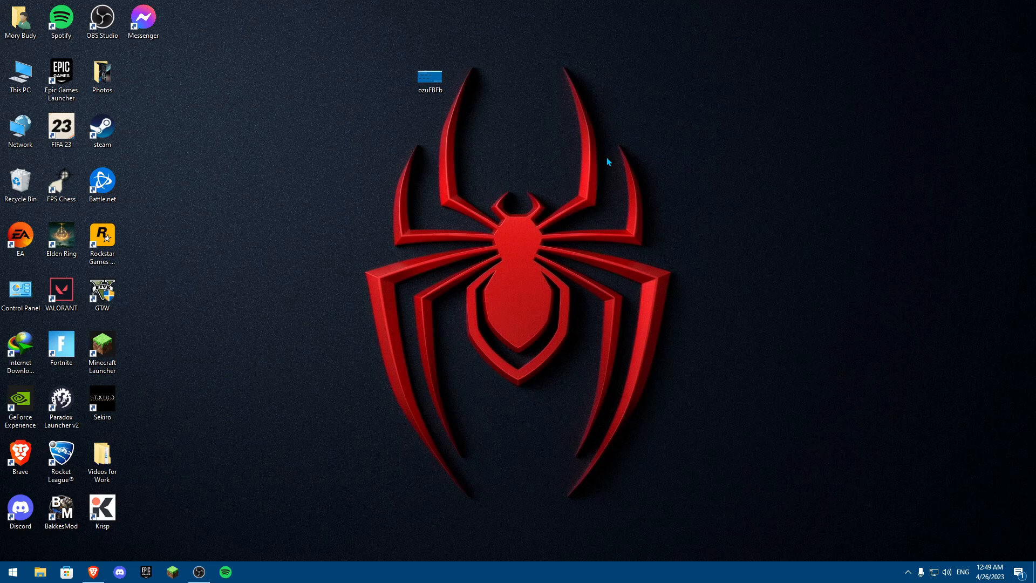
{"action": "mouse_move", "coordinate": [552, 140]}
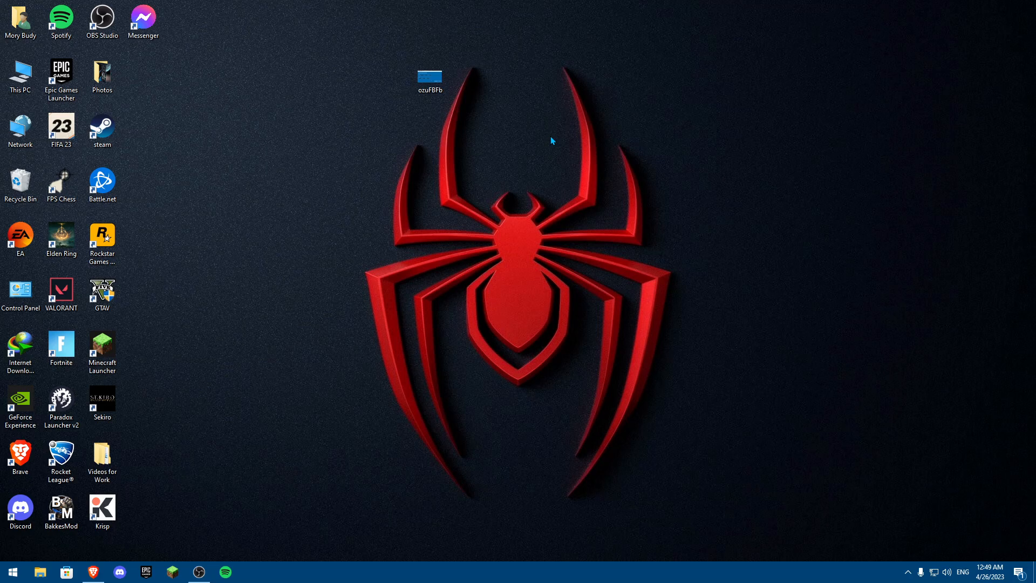
{"action": "mouse_move", "coordinate": [555, 139]}
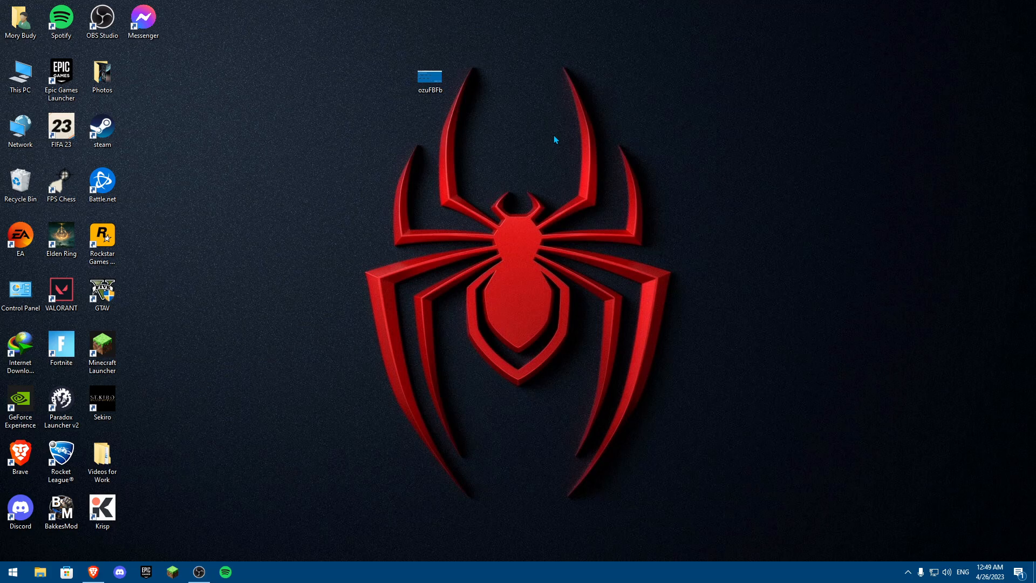
{"action": "mouse_move", "coordinate": [427, 181]}
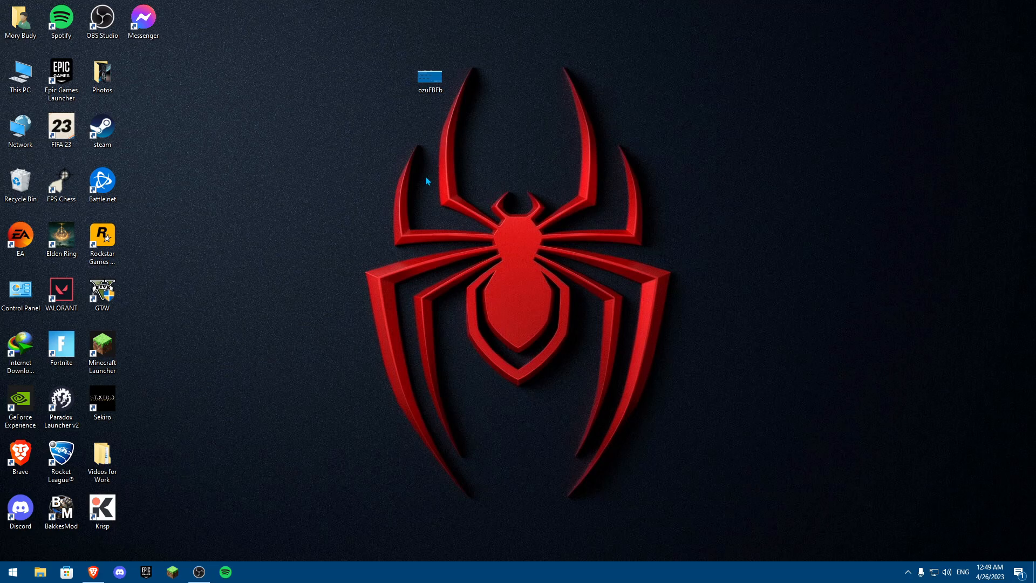
Add the '-verif' flag to the GTAV shortcut Target, then close its properties without saving
{"action": "left_click", "coordinate": [102, 289]}
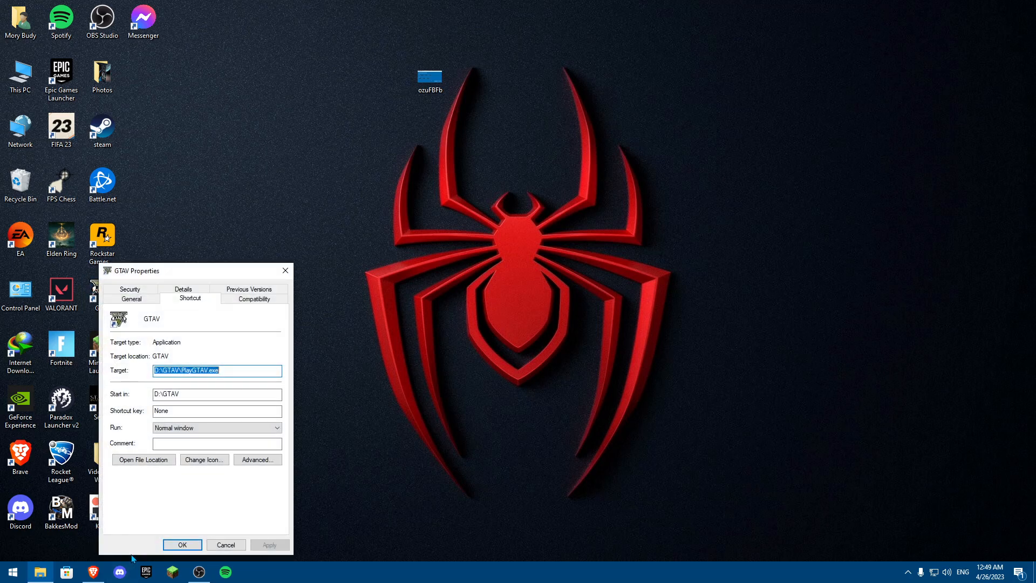
{"action": "mouse_move", "coordinate": [237, 369]}
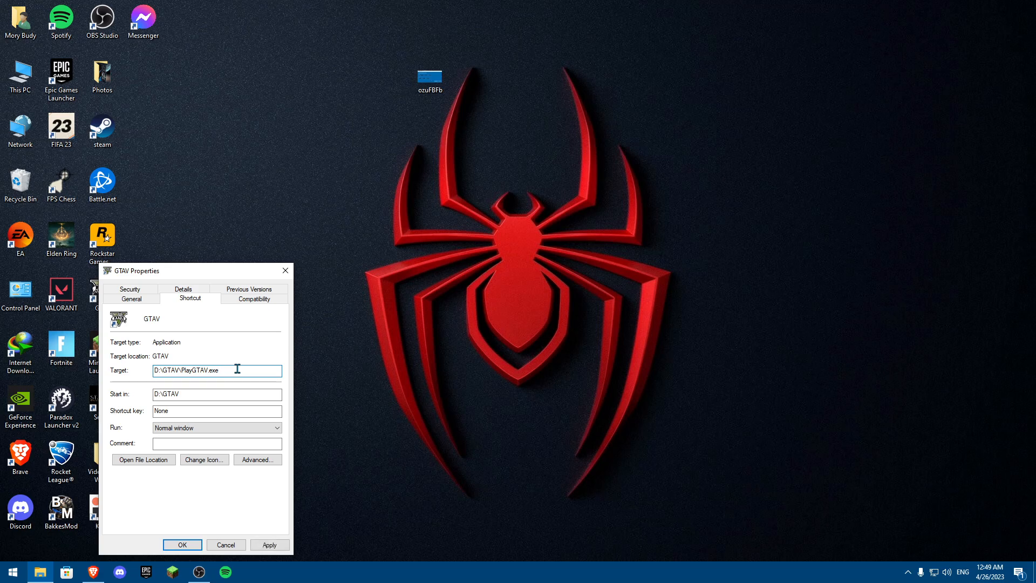
{"action": "type", "text": "-verif"}
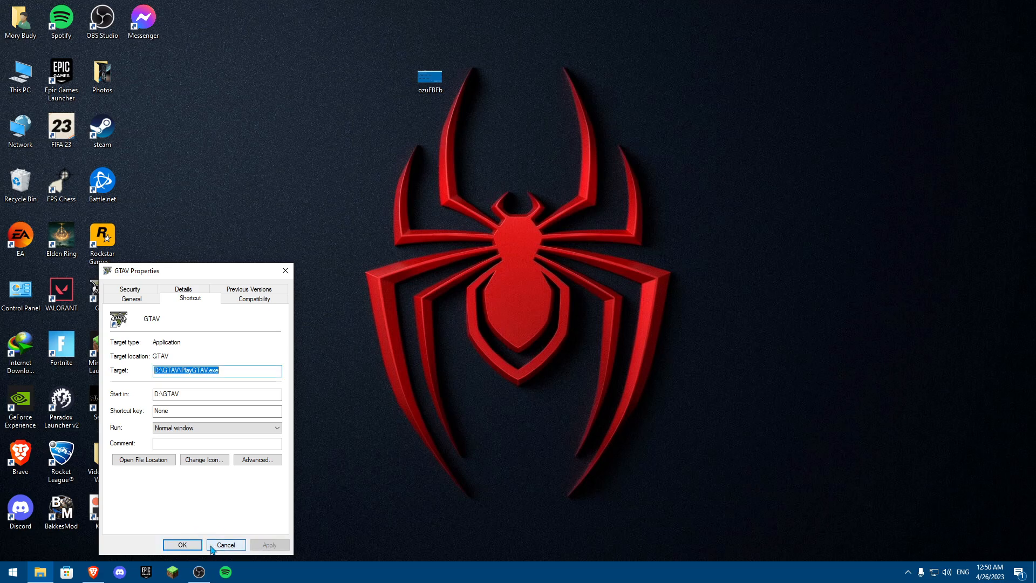
{"action": "left_click", "coordinate": [226, 544]}
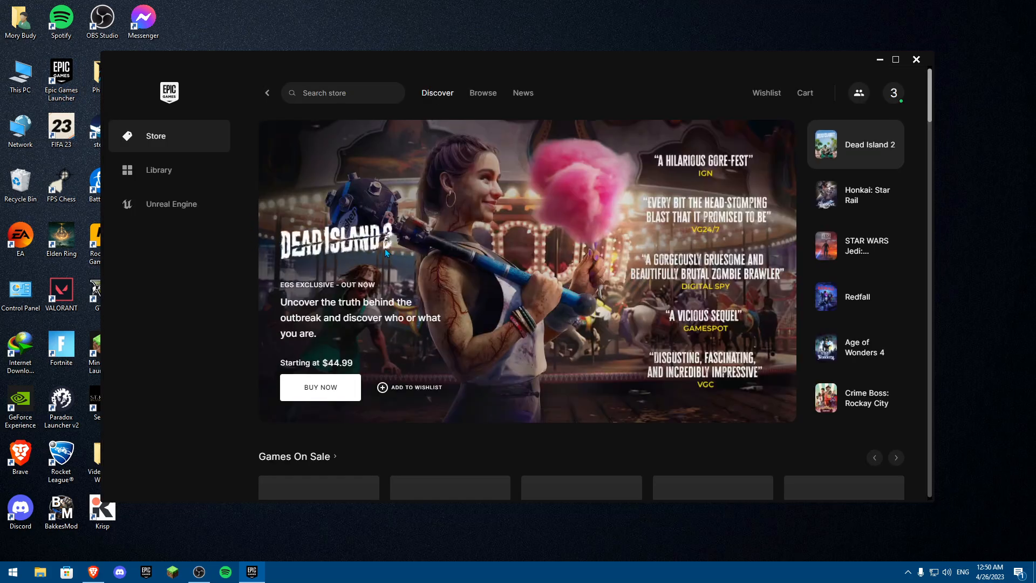
In the launcher Library, bring up the options menu for Grand Theft Auto V
{"action": "left_click", "coordinate": [159, 171]}
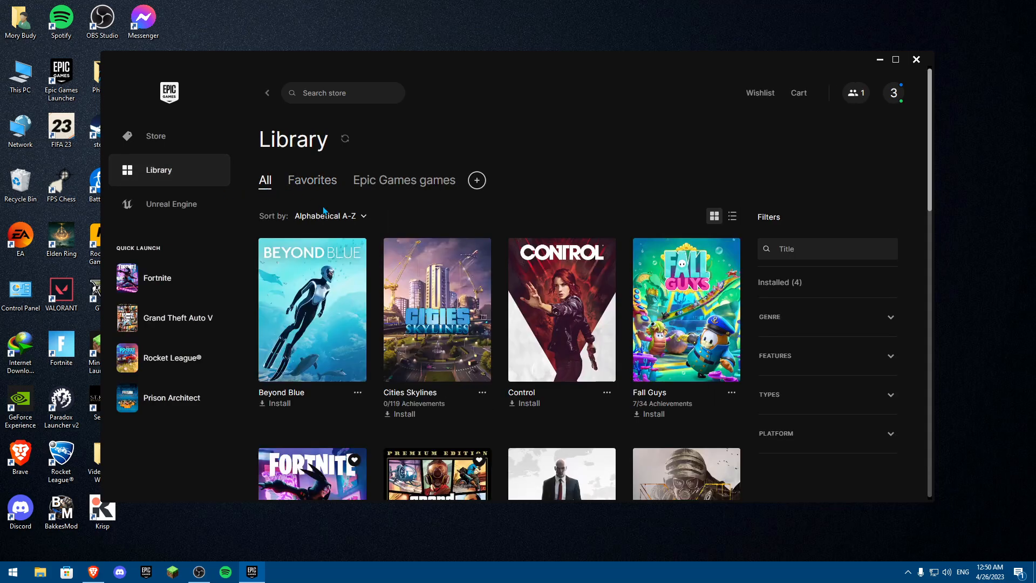
{"action": "scroll", "scroll_direction": "down", "scroll_amount": 3}
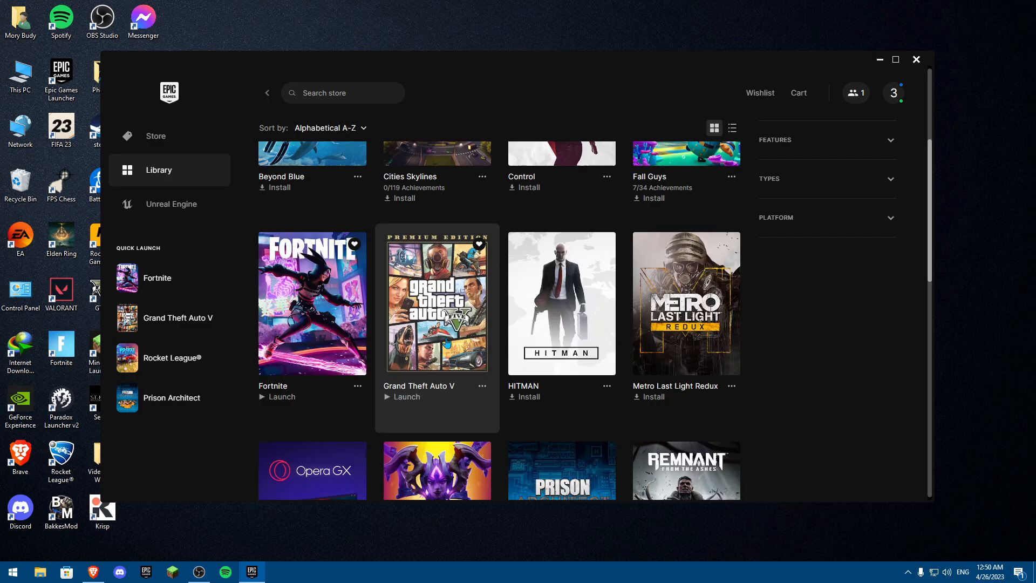
{"action": "mouse_move", "coordinate": [482, 385]}
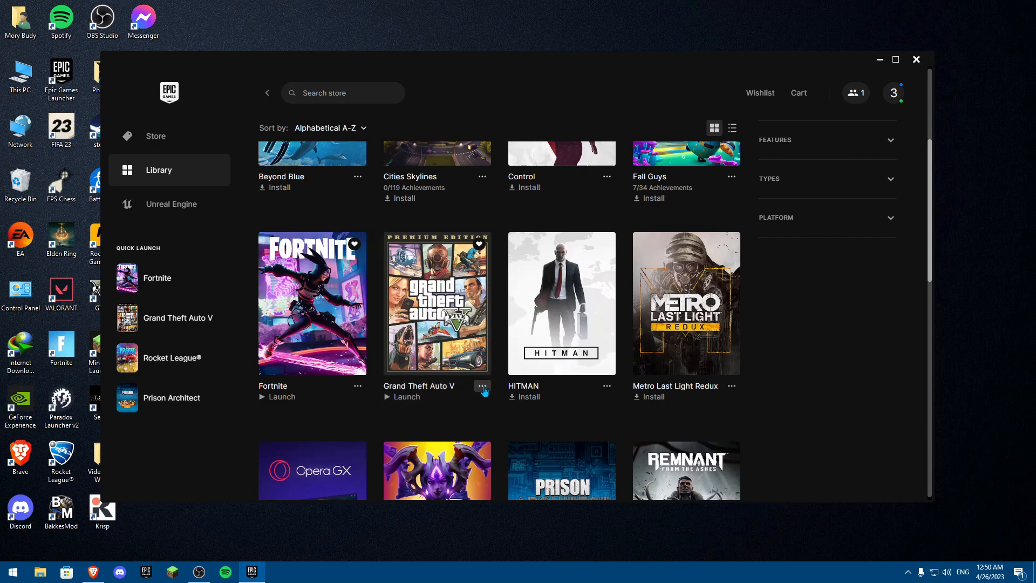
{"action": "left_click", "coordinate": [481, 386]}
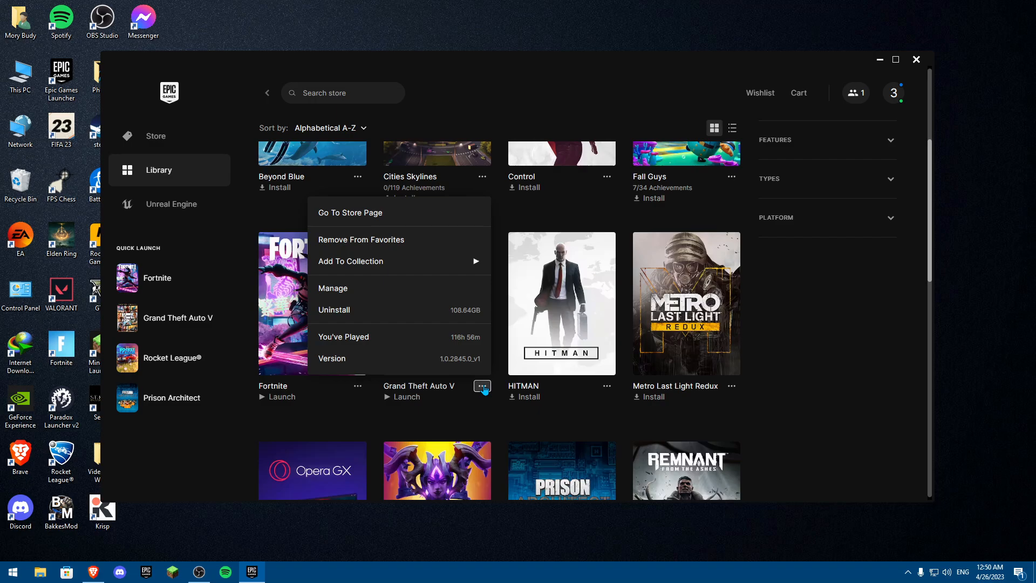
Choose Manage for Grand Theft Auto V to reach its file verification options
{"action": "left_click", "coordinate": [332, 288]}
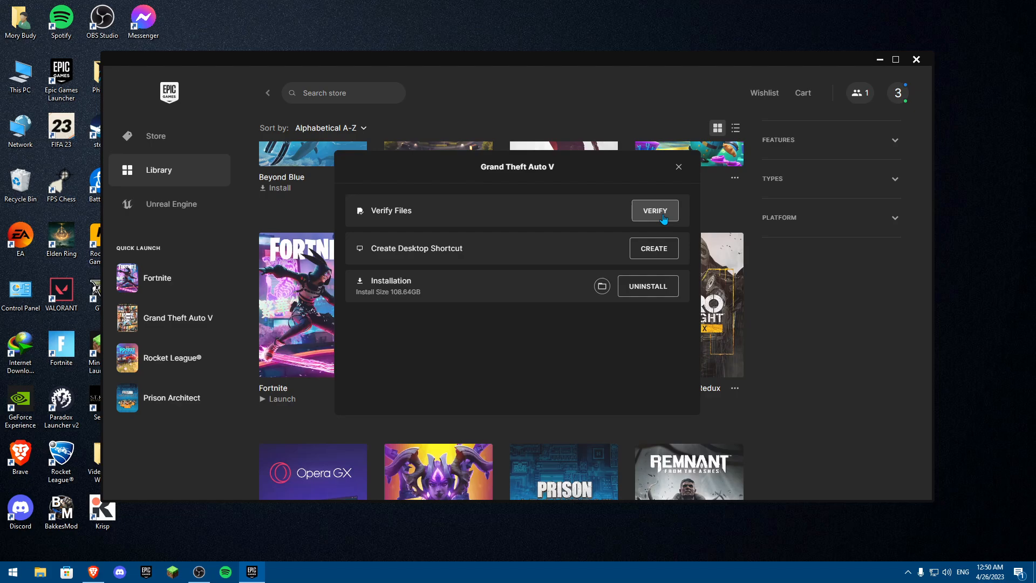
{"action": "mouse_move", "coordinate": [378, 201]}
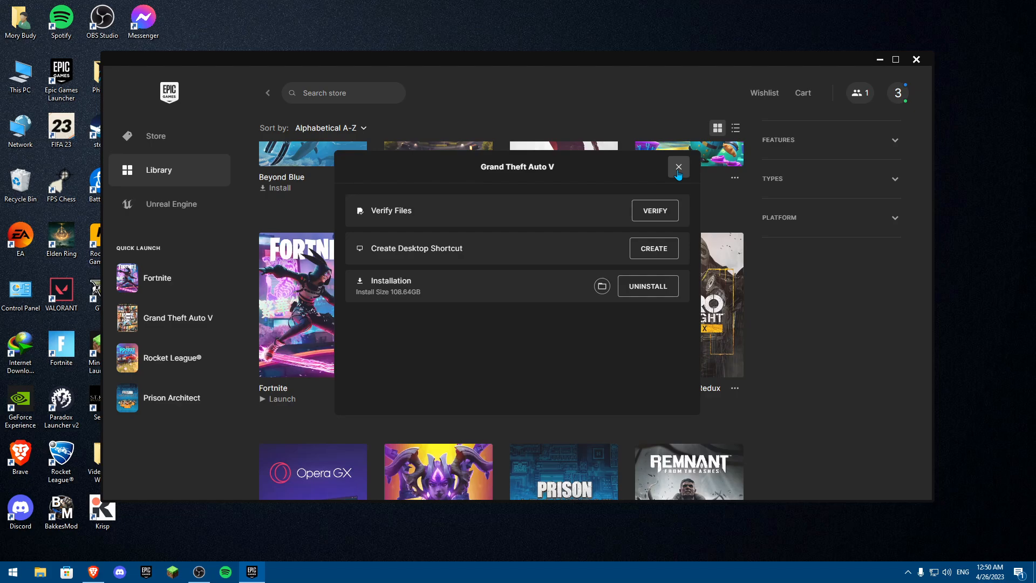
{"action": "mouse_move", "coordinate": [646, 192]}
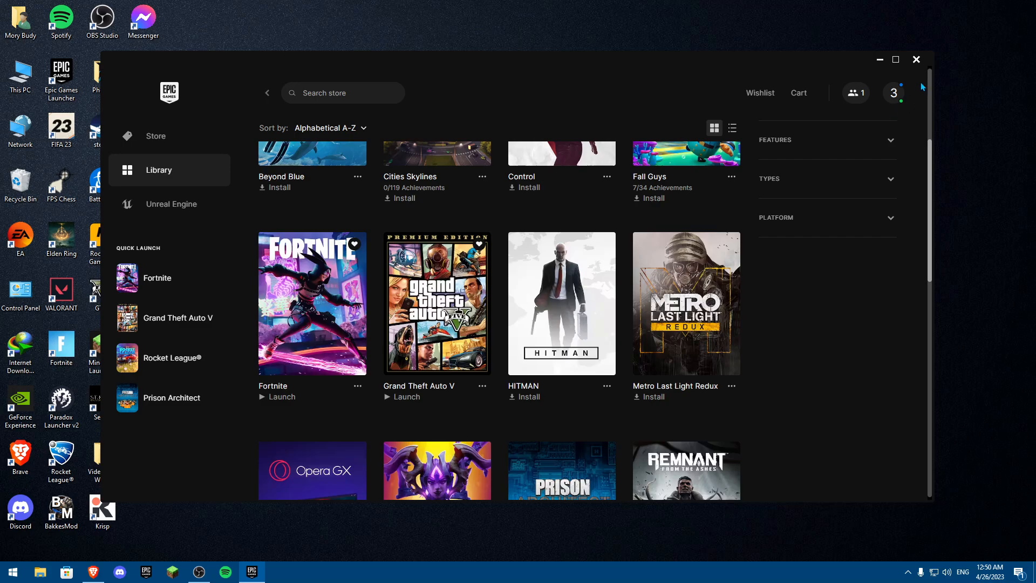
Close the Epic Games Launcher window, leaving the Windows desktop showing
{"action": "left_click", "coordinate": [916, 60]}
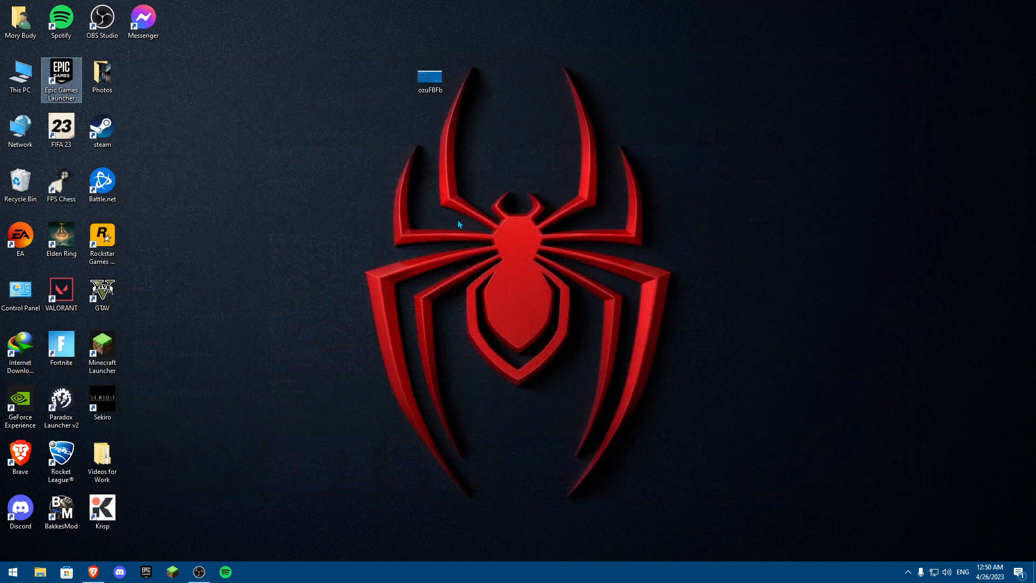